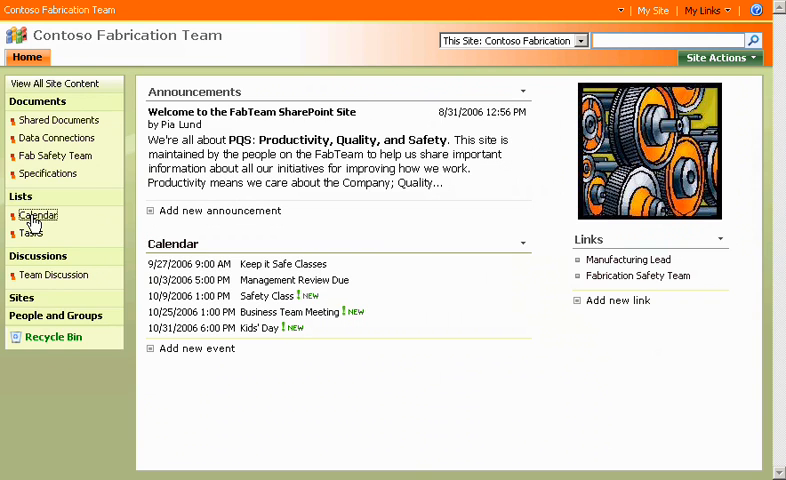
Step: Browse the Calendar list and another Quick Launch link on the Contoso Fabrication Team site
{"action": "left_click", "coordinate": [38, 214]}
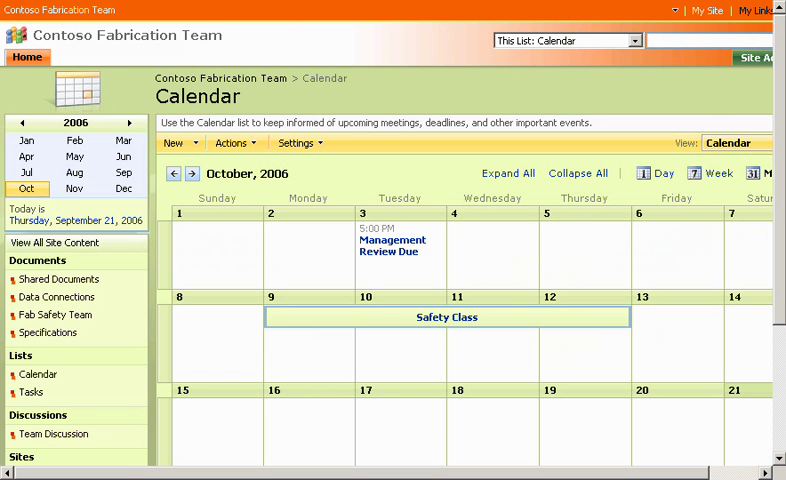
{"action": "mouse_move", "coordinate": [38, 318]}
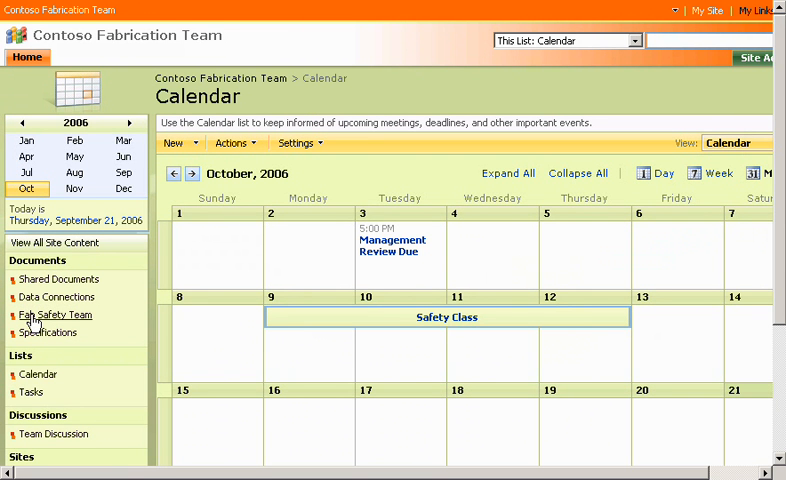
{"action": "left_click", "coordinate": [56, 314]}
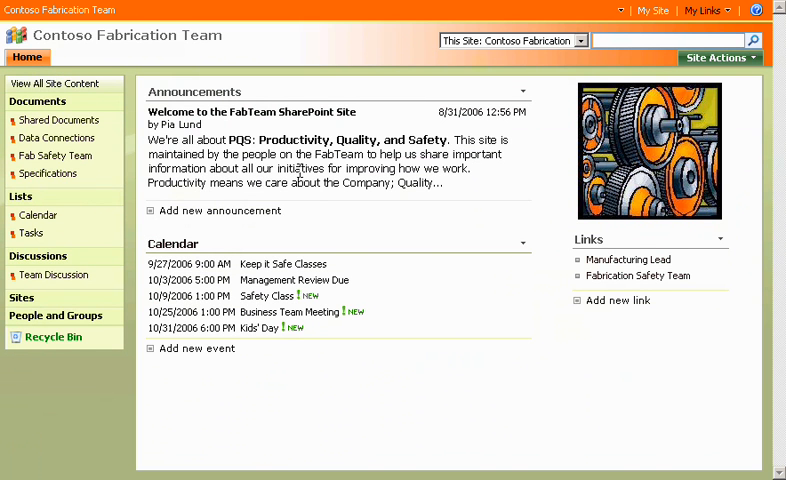
{"action": "mouse_move", "coordinate": [80, 177]}
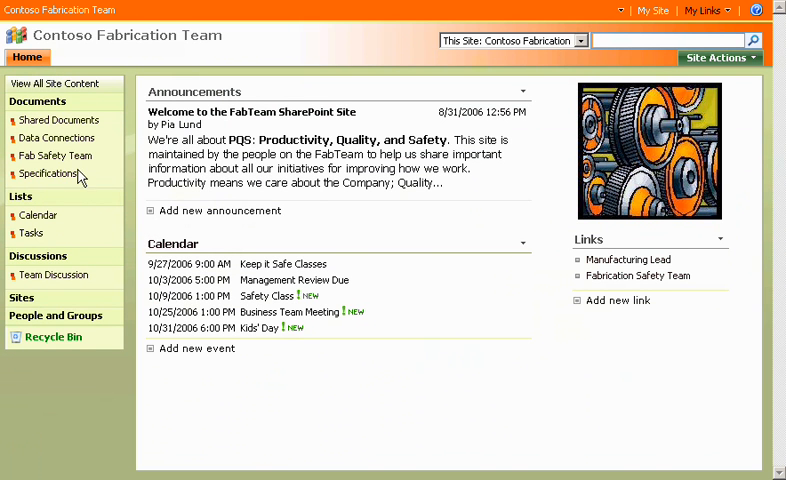
{"action": "mouse_move", "coordinate": [48, 122]}
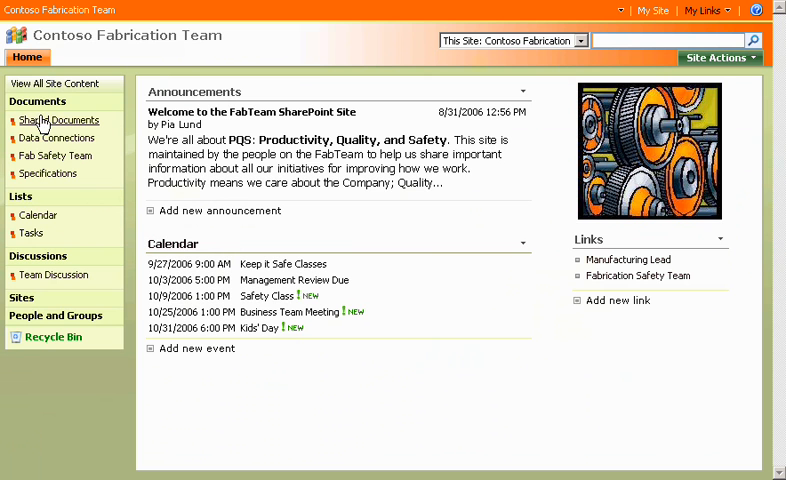
{"action": "mouse_move", "coordinate": [58, 123]}
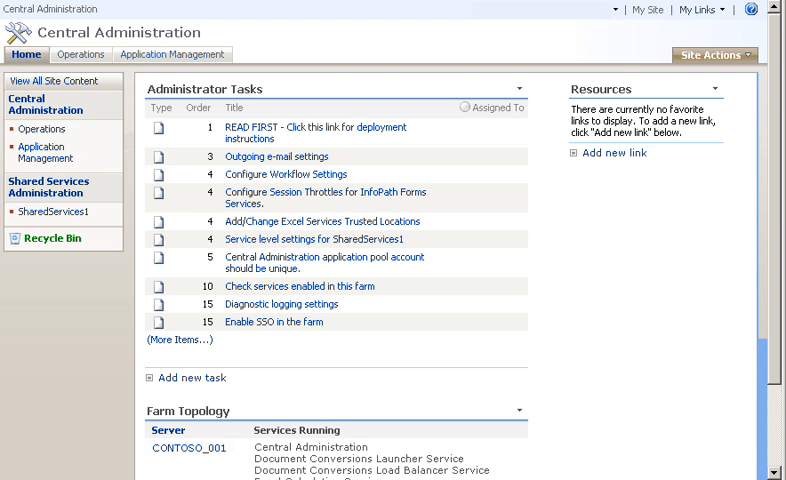
Step: Go to Operations and open Incoming E-Mail Settings under Topology and Services
{"action": "left_click", "coordinate": [78, 52]}
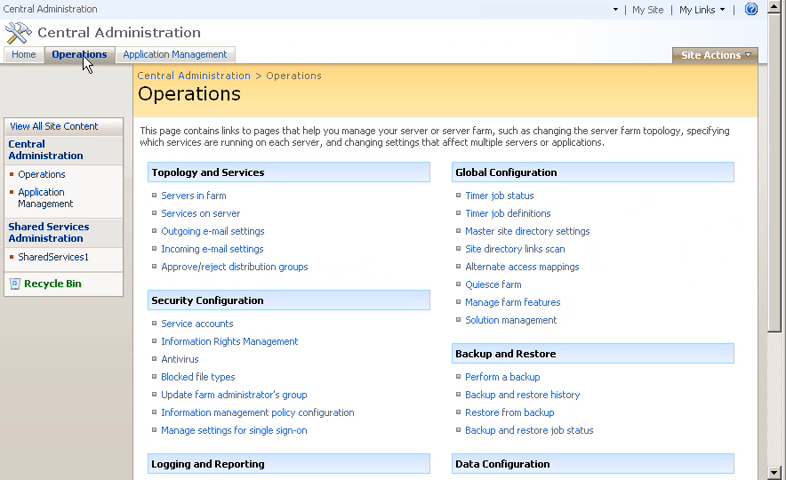
{"action": "mouse_move", "coordinate": [288, 184]}
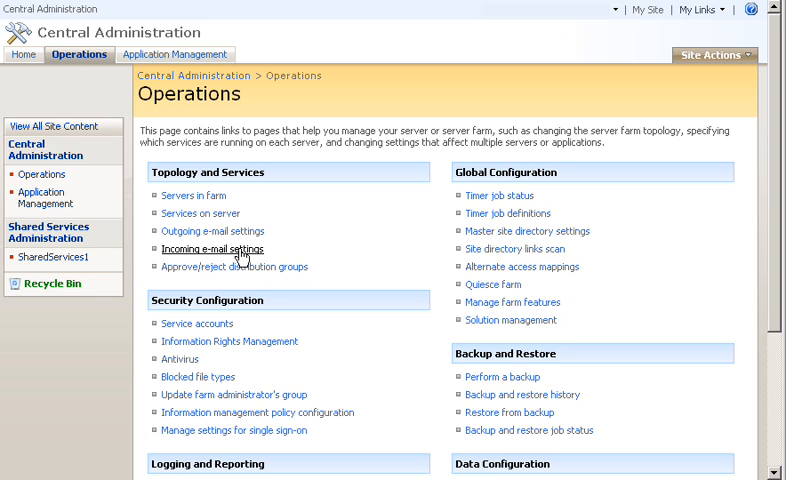
{"action": "left_click", "coordinate": [213, 249]}
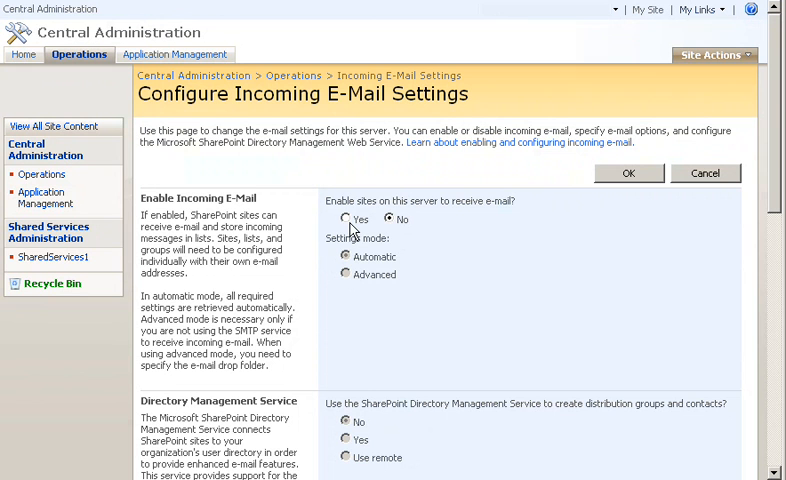
{"action": "left_click", "coordinate": [345, 219]}
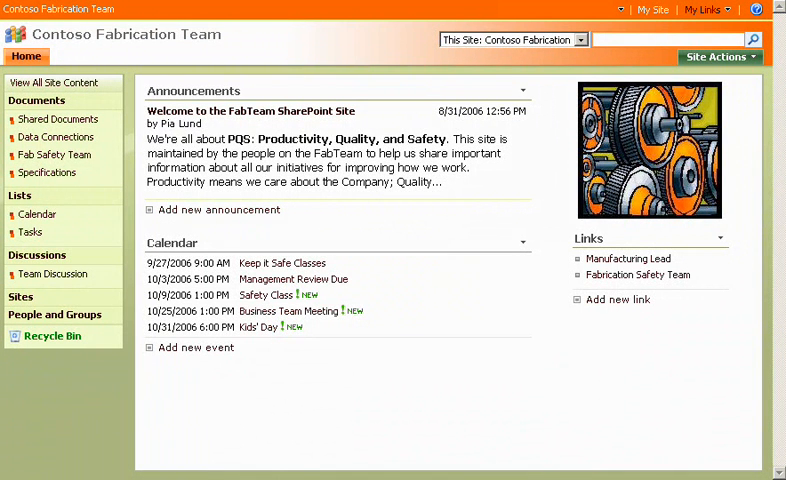
{"action": "mouse_move", "coordinate": [52, 274]}
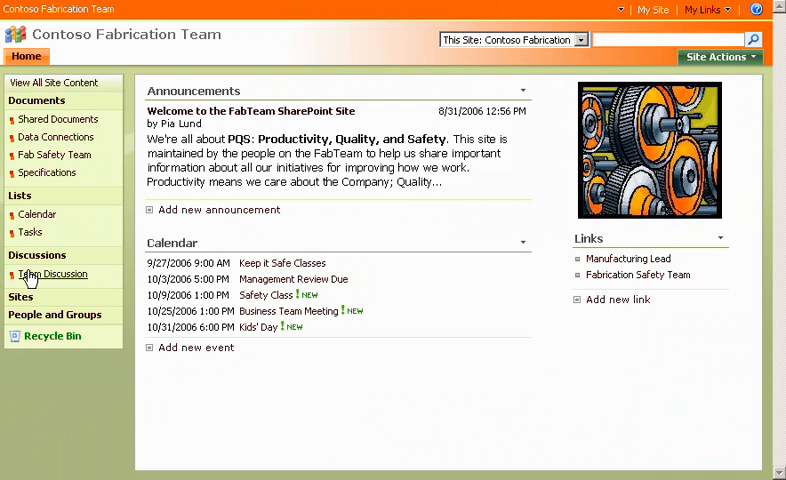
Step: Open Team Discussion's Discussion Board Settings page
{"action": "left_click", "coordinate": [54, 274]}
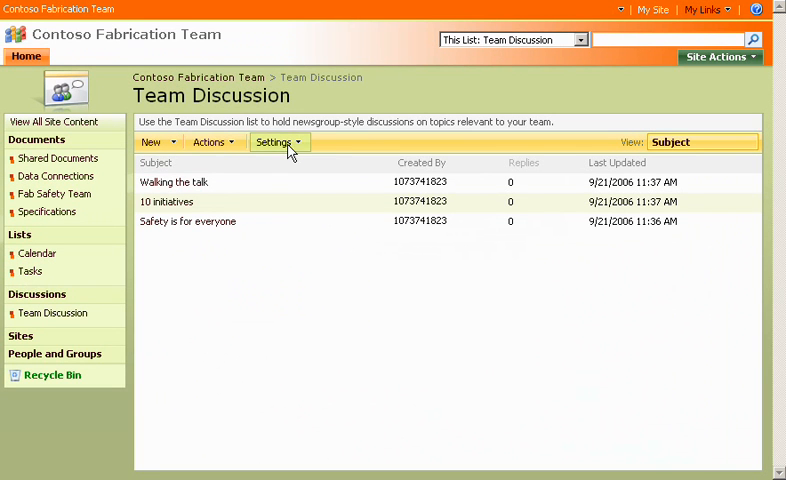
{"action": "left_click", "coordinate": [277, 142]}
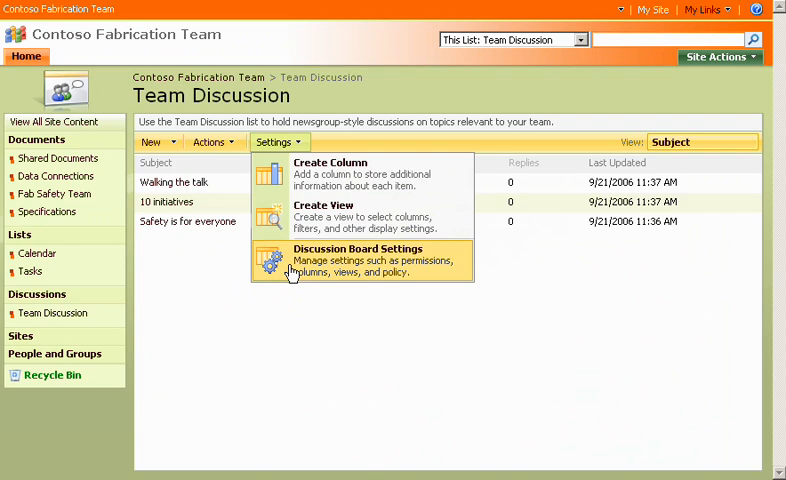
{"action": "left_click", "coordinate": [357, 248]}
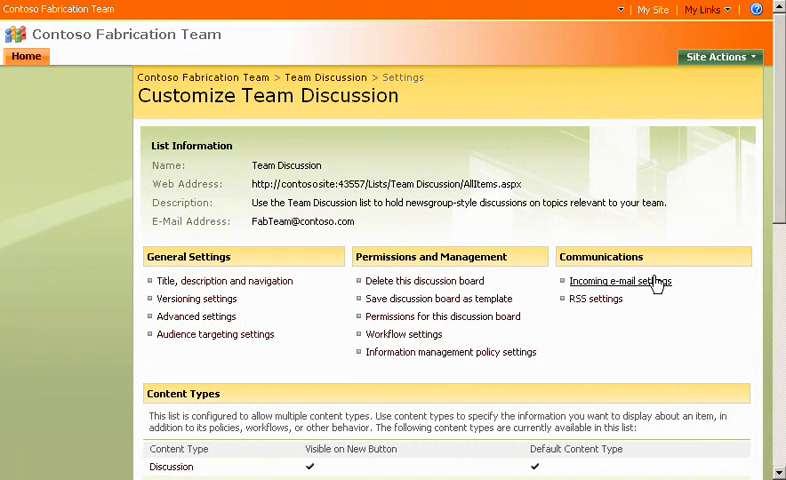
{"action": "left_click", "coordinate": [616, 281]}
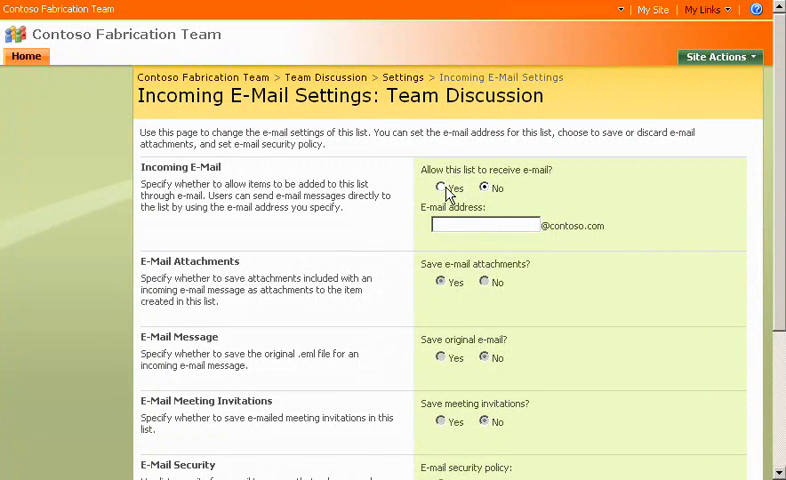
{"action": "left_click", "coordinate": [440, 188]}
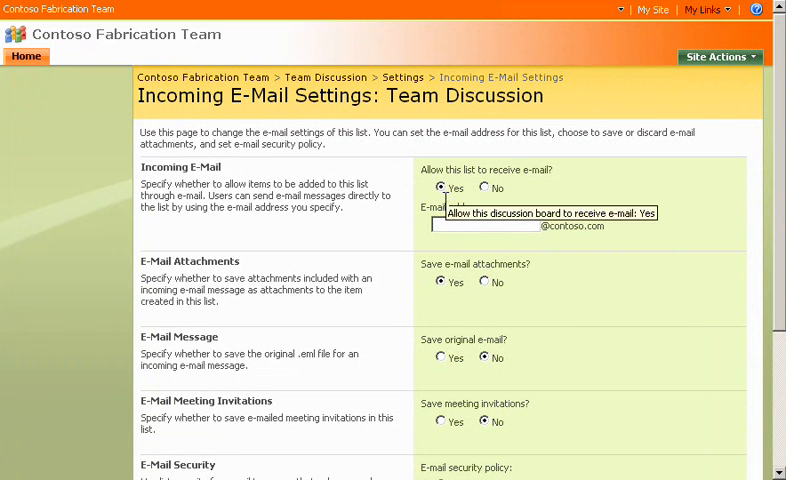
{"action": "type", "text": "FabTeamDis"}
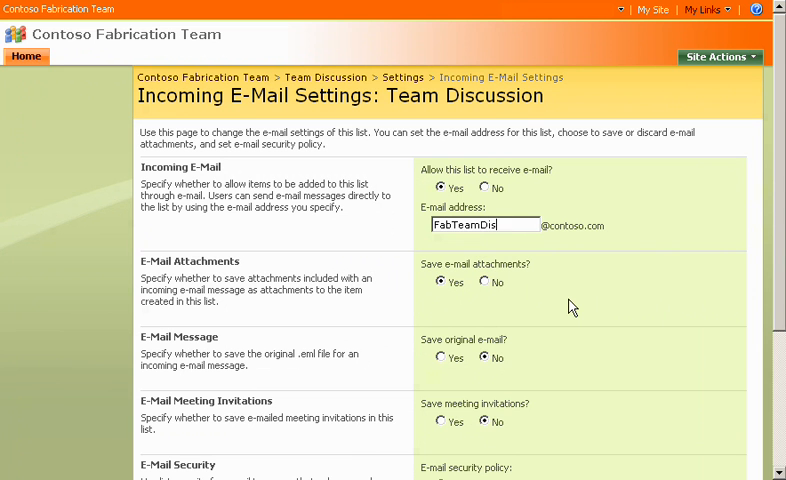
{"action": "type", "text": "c"}
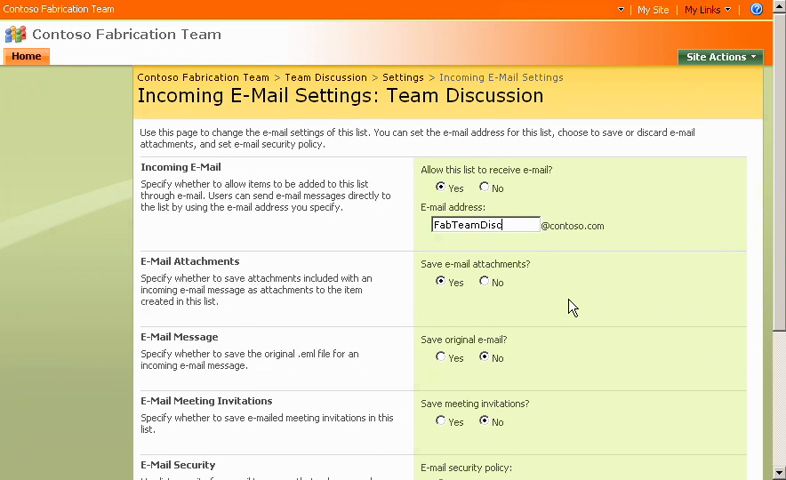
{"action": "scroll", "scroll_direction": "down", "scroll_amount": 3}
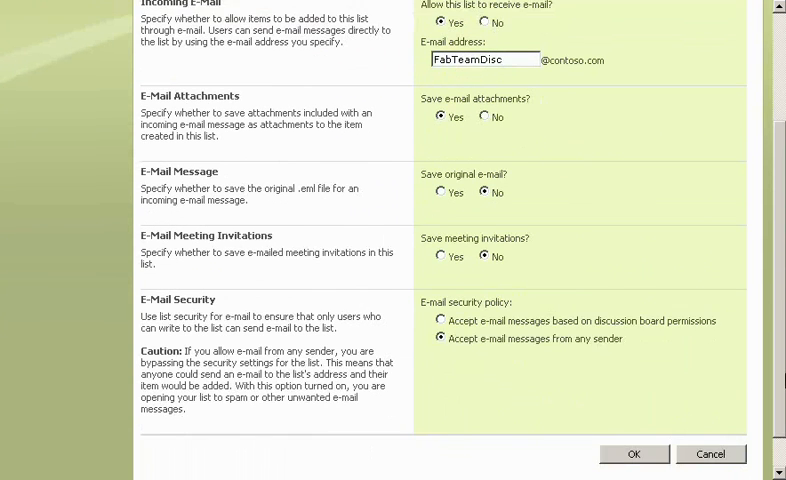
{"action": "scroll", "scroll_direction": "down", "scroll_amount": 3}
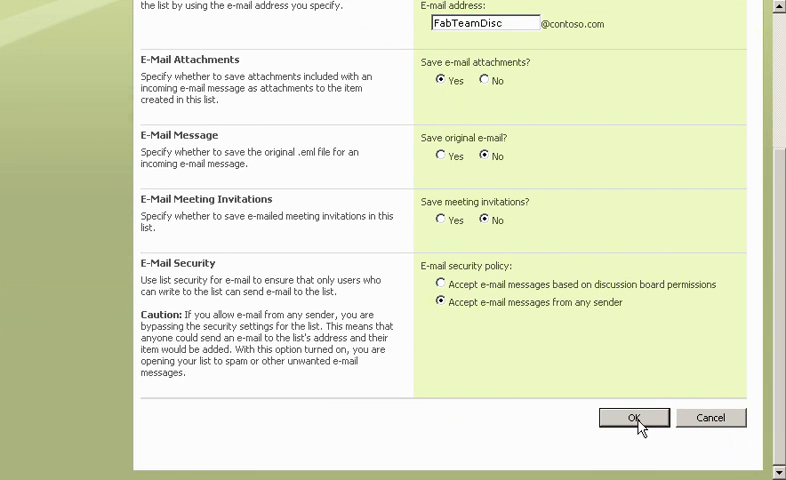
{"action": "left_click", "coordinate": [631, 418]}
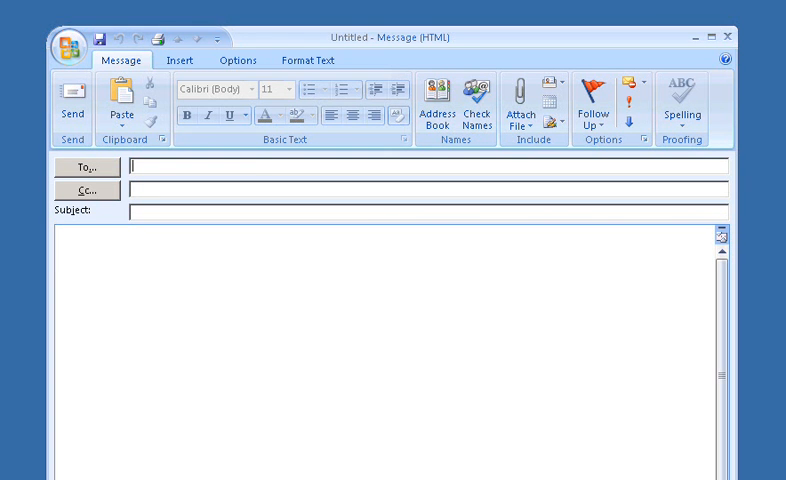
Step: Send the 'Testing to see if e-mail is set up correctly.' message and check Team Discussion
{"action": "type", "text": "Testing to see if e-mail is set up correctly."}
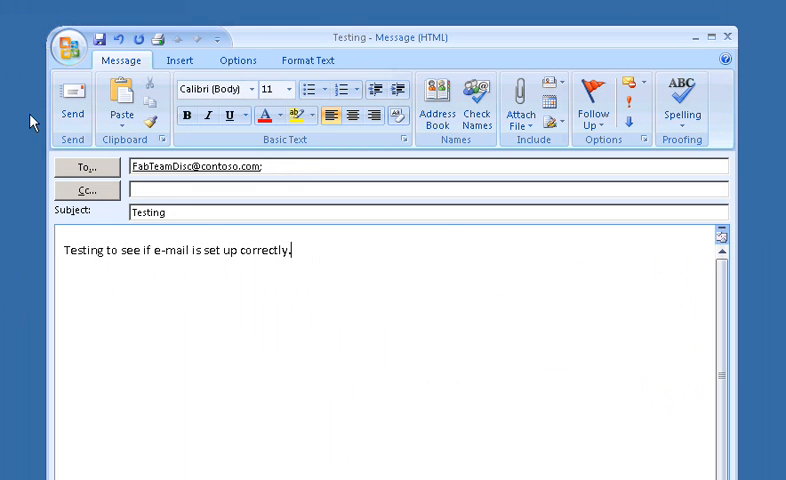
{"action": "left_click", "coordinate": [72, 100]}
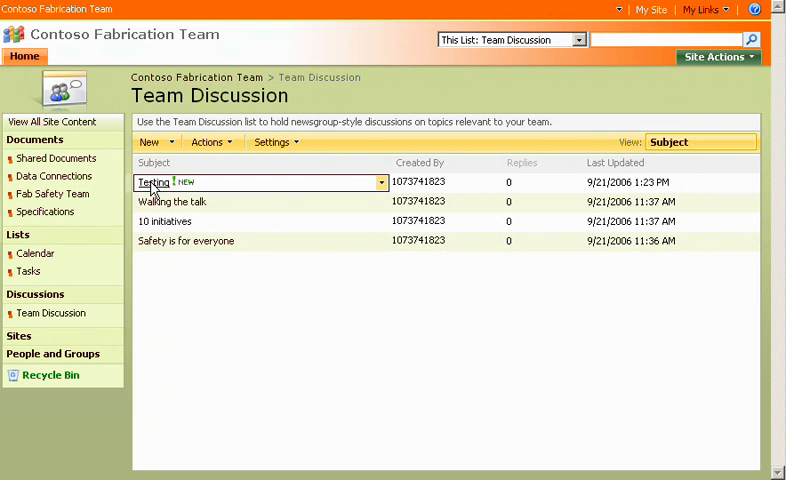
{"action": "left_click", "coordinate": [152, 182]}
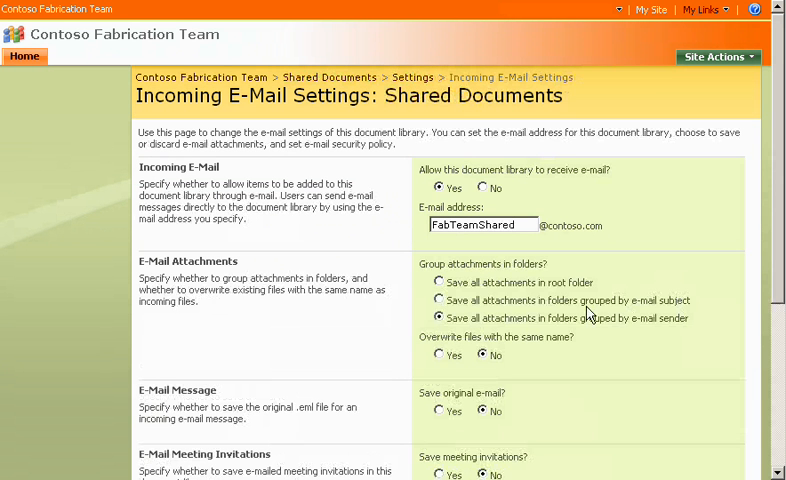
Step: Save Shared Documents' e-mailed attachments in the root folder, then view Calendar's FabTeamCal settings
{"action": "left_click", "coordinate": [438, 282]}
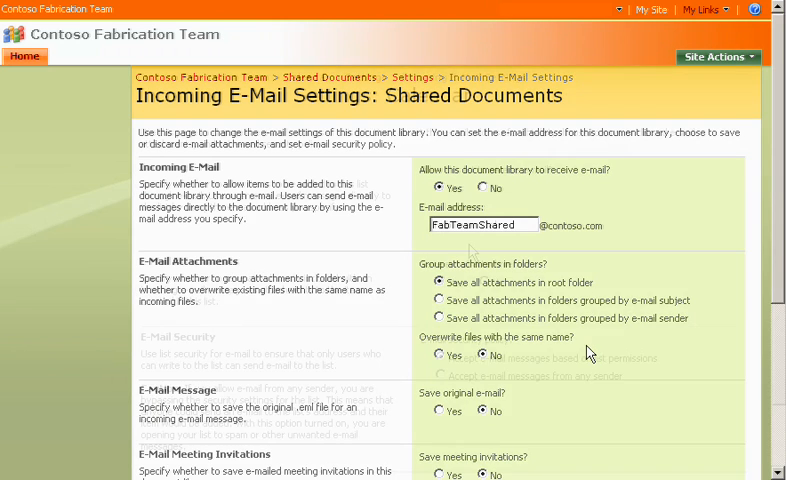
{"action": "left_click", "coordinate": [306, 77]}
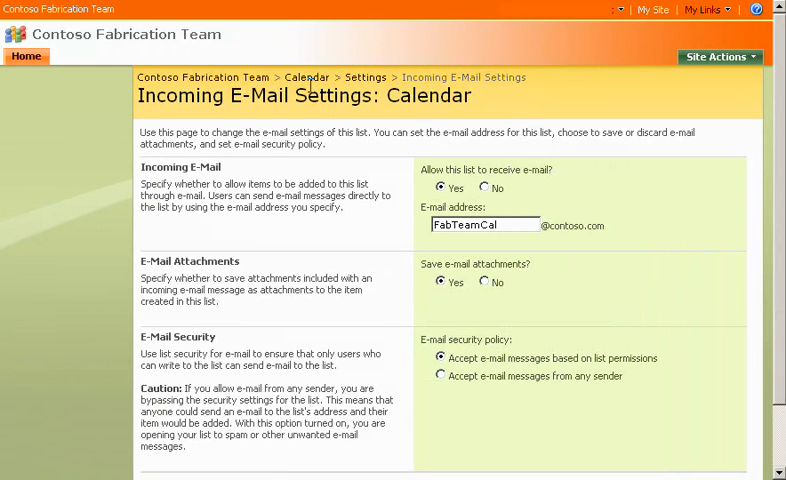